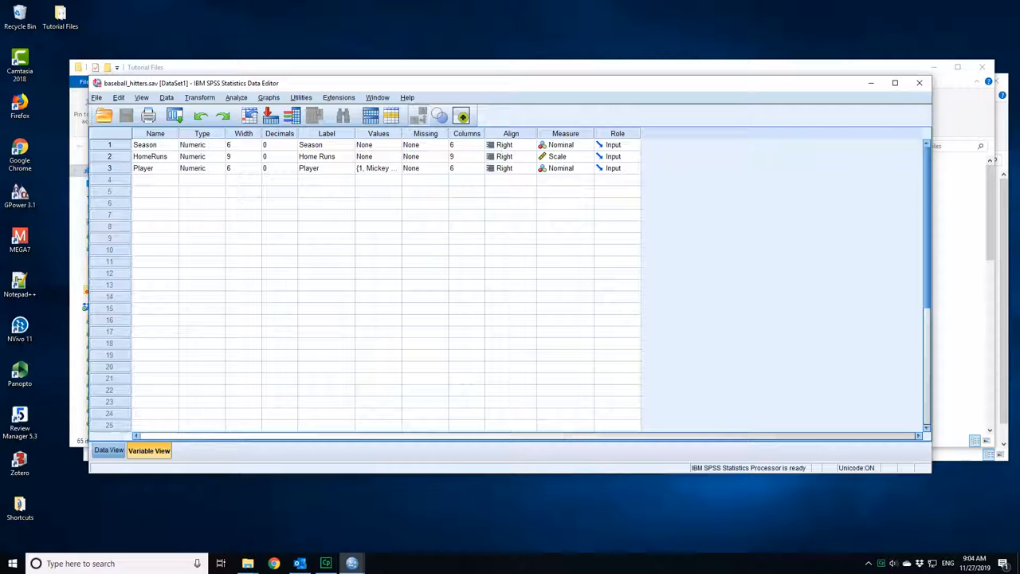
- Review the Player value labels and scan the season, home run and player data
{"action": "left_click", "coordinate": [396, 168]}
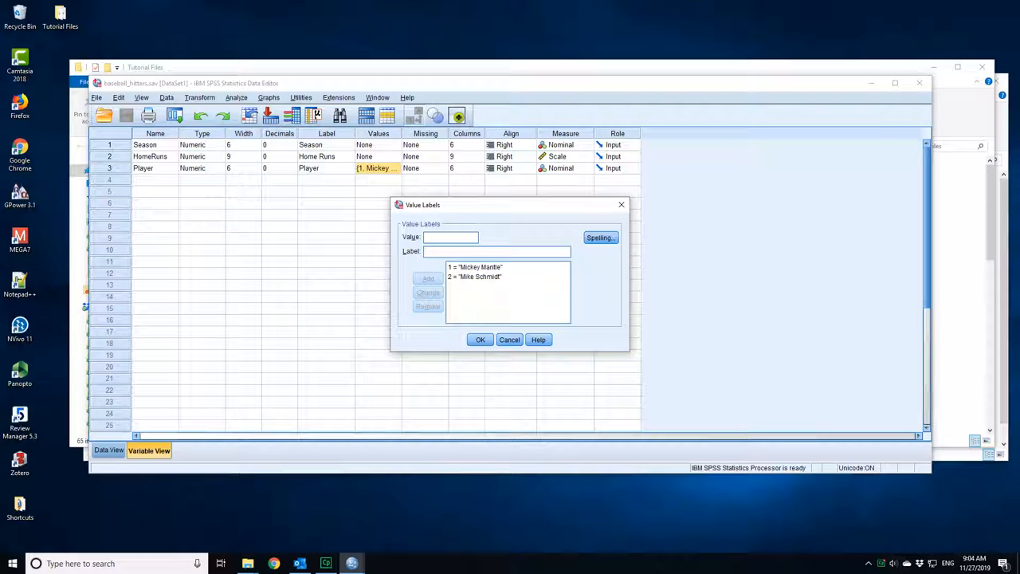
{"action": "left_click", "coordinate": [479, 340]}
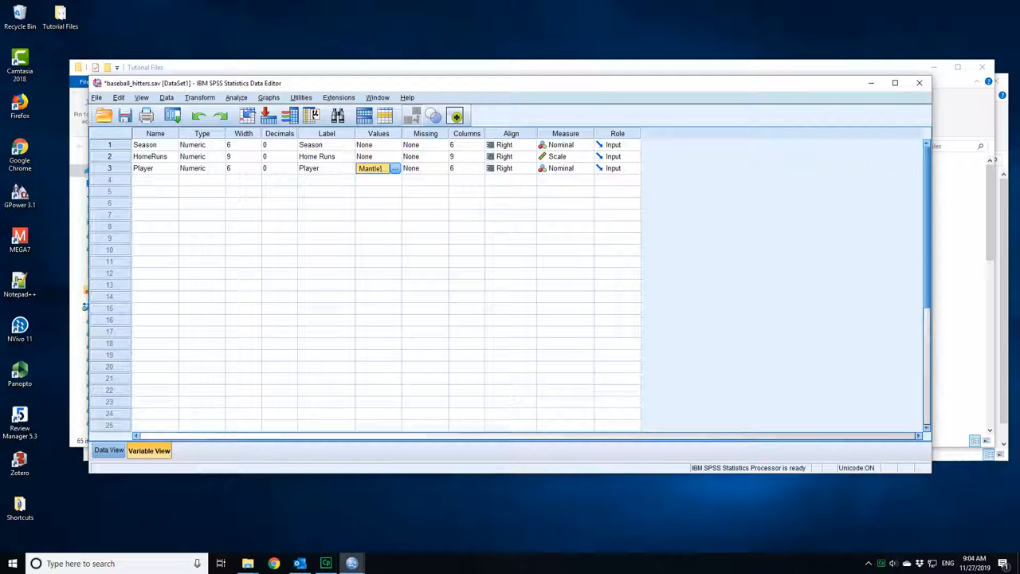
{"action": "left_click", "coordinate": [108, 449]}
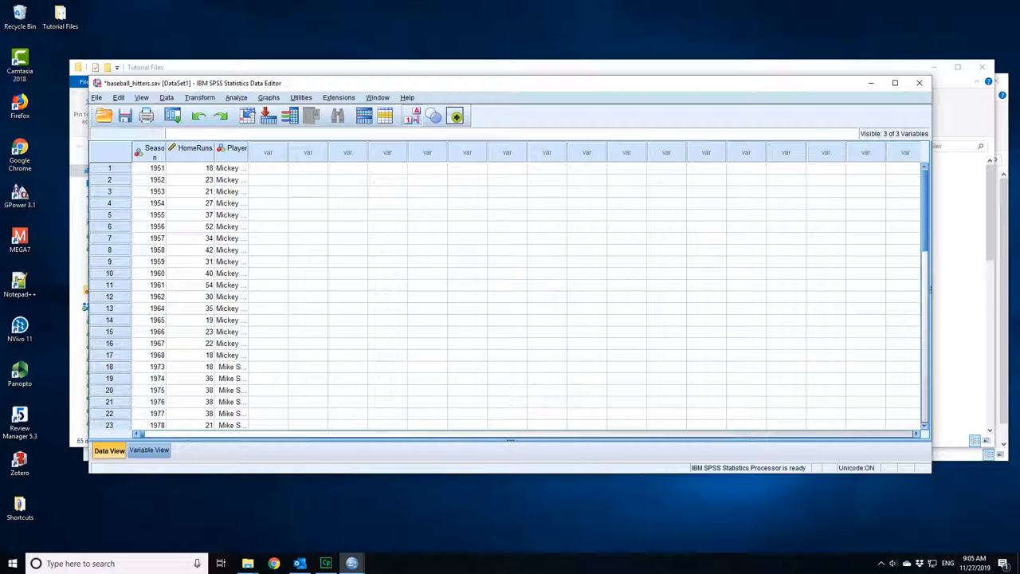
{"action": "scroll", "scroll_direction": "down", "scroll_amount": 3}
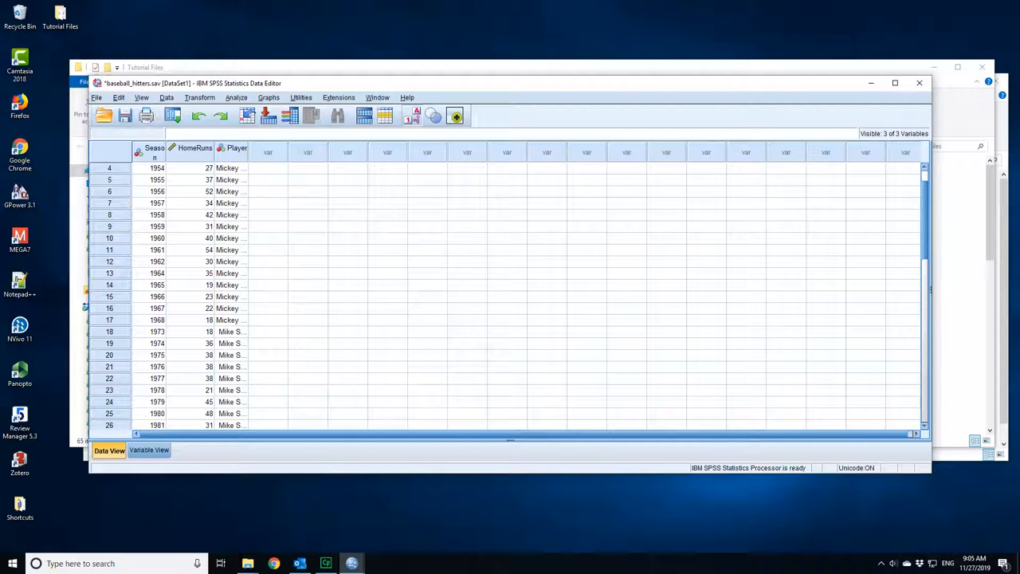
{"action": "scroll", "scroll_direction": "down", "scroll_amount": 3}
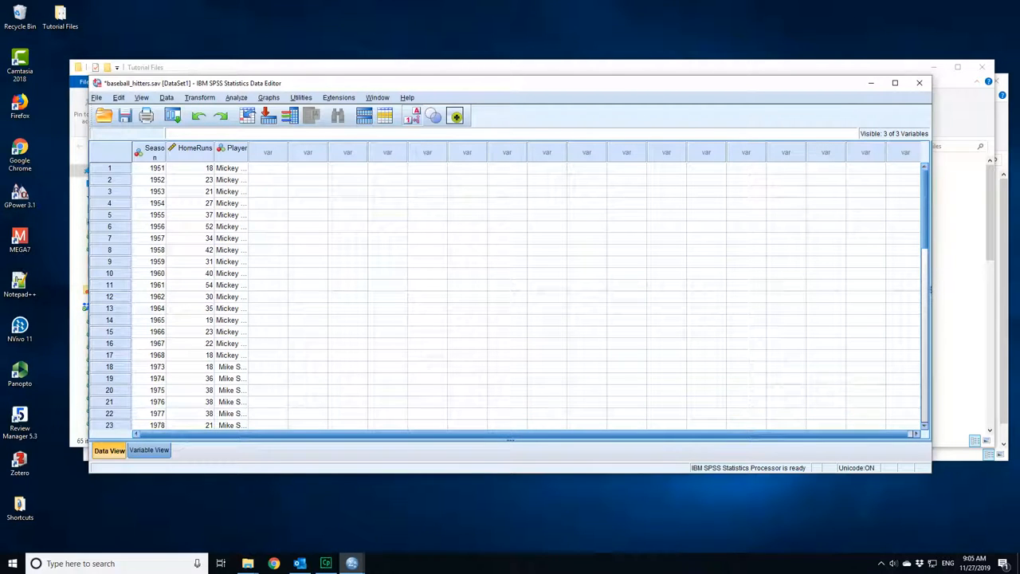
{"action": "left_click", "coordinate": [149, 449]}
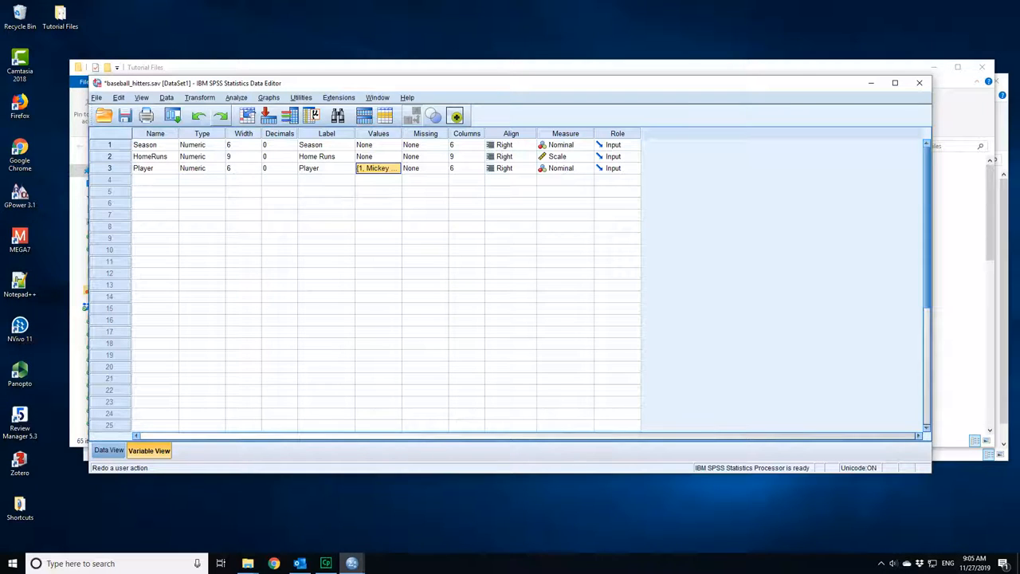
- Run Explore with Home Runs as dependent and Player as factor
{"action": "left_click", "coordinate": [236, 97]}
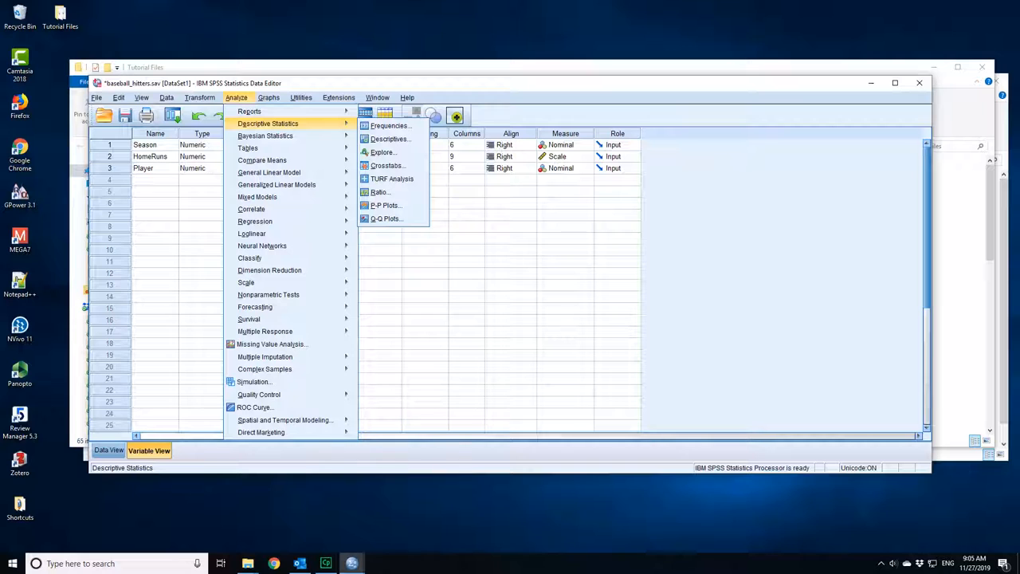
{"action": "left_click", "coordinate": [383, 152]}
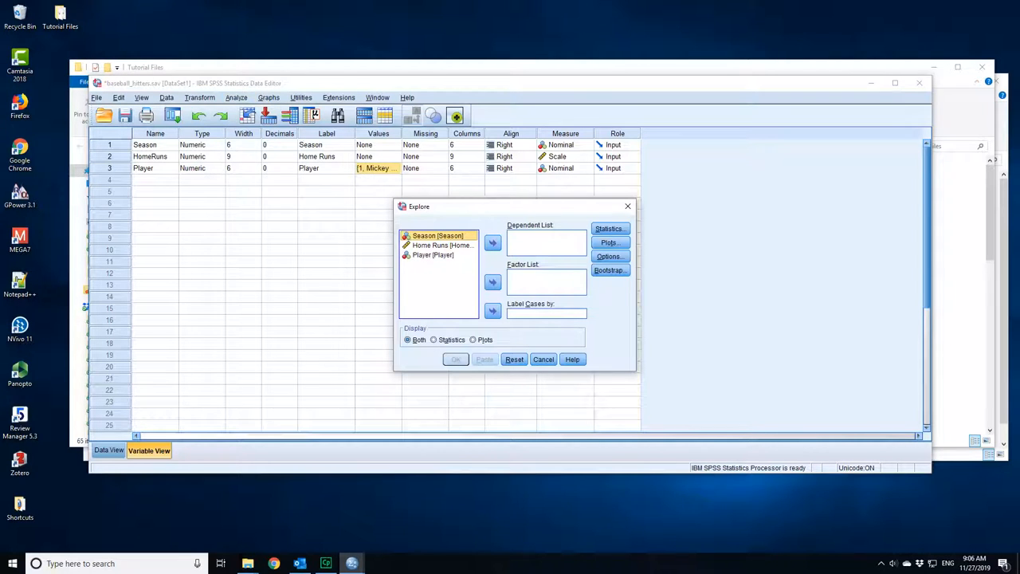
{"action": "left_click", "coordinate": [442, 244]}
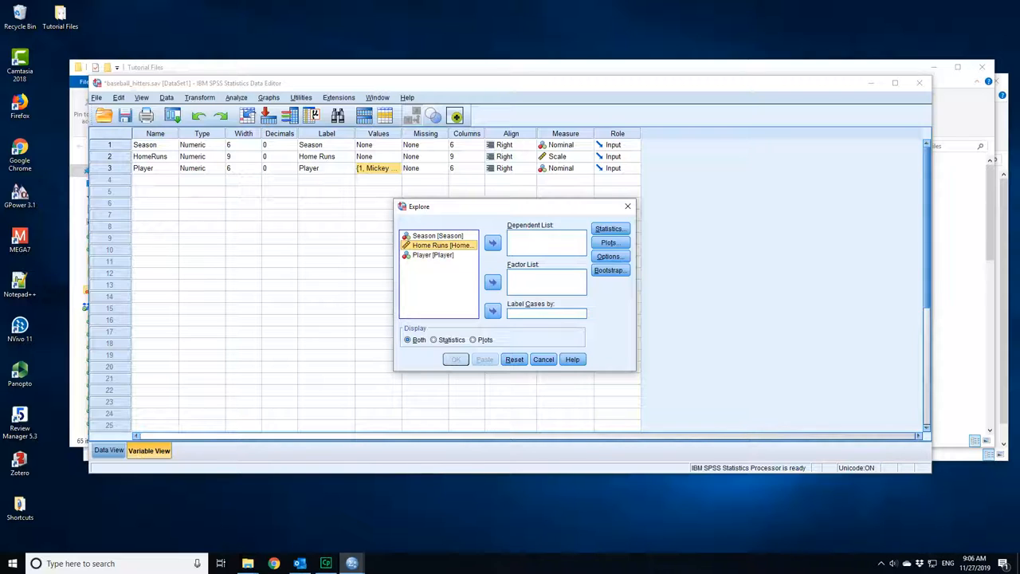
{"action": "left_click", "coordinate": [492, 242]}
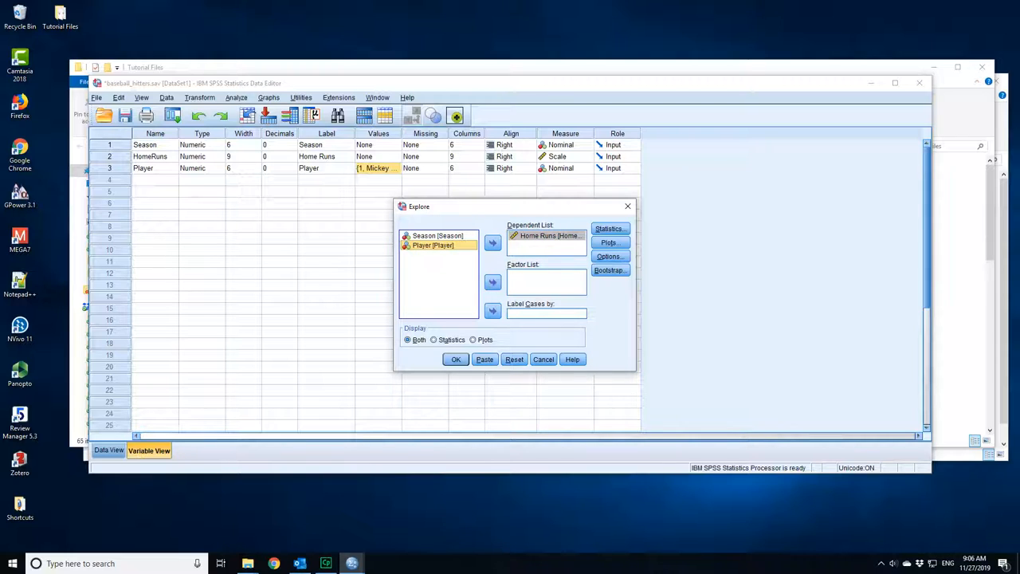
{"action": "left_click", "coordinate": [492, 282]}
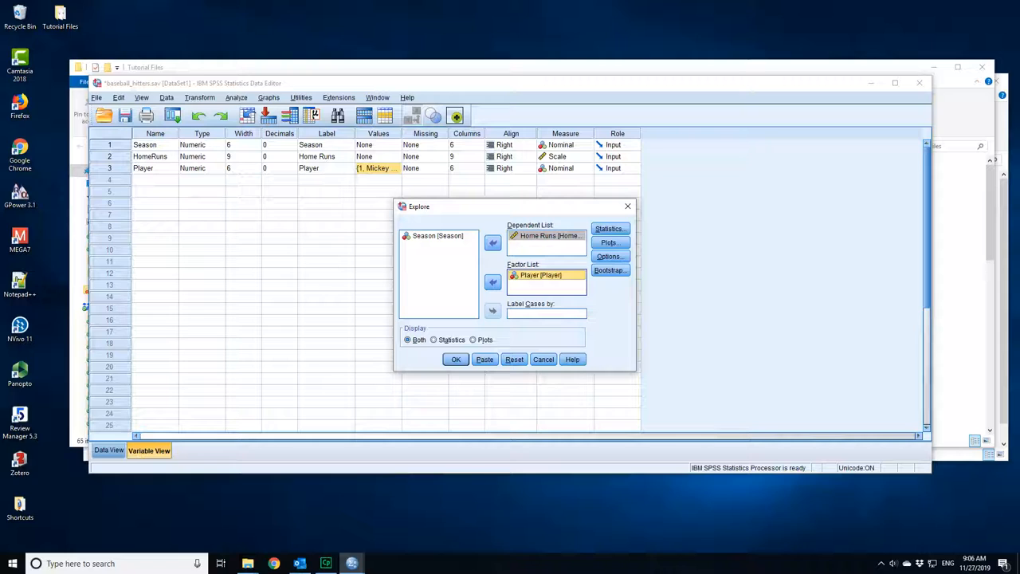
{"action": "left_click", "coordinate": [433, 339]}
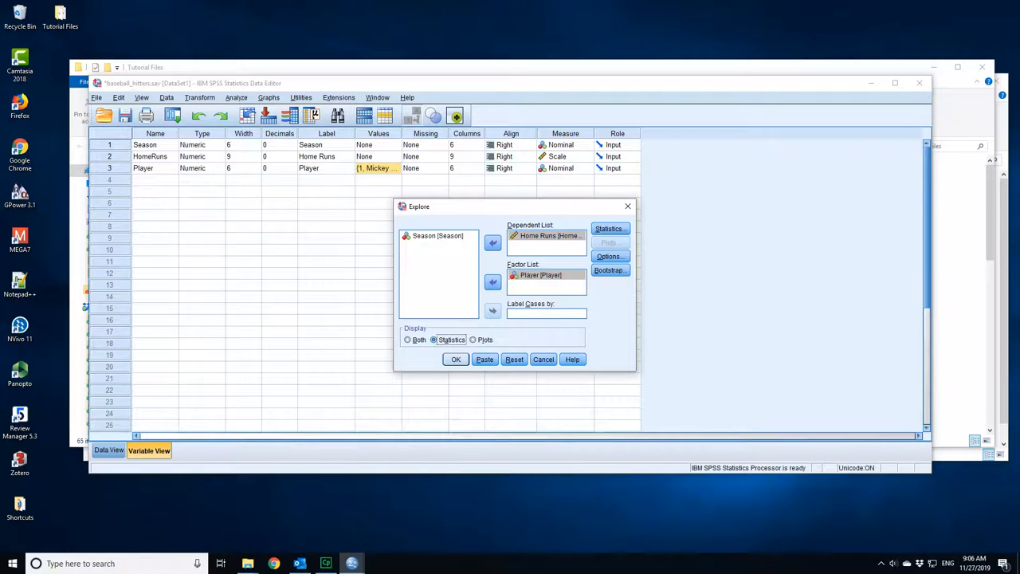
{"action": "left_click", "coordinate": [455, 358]}
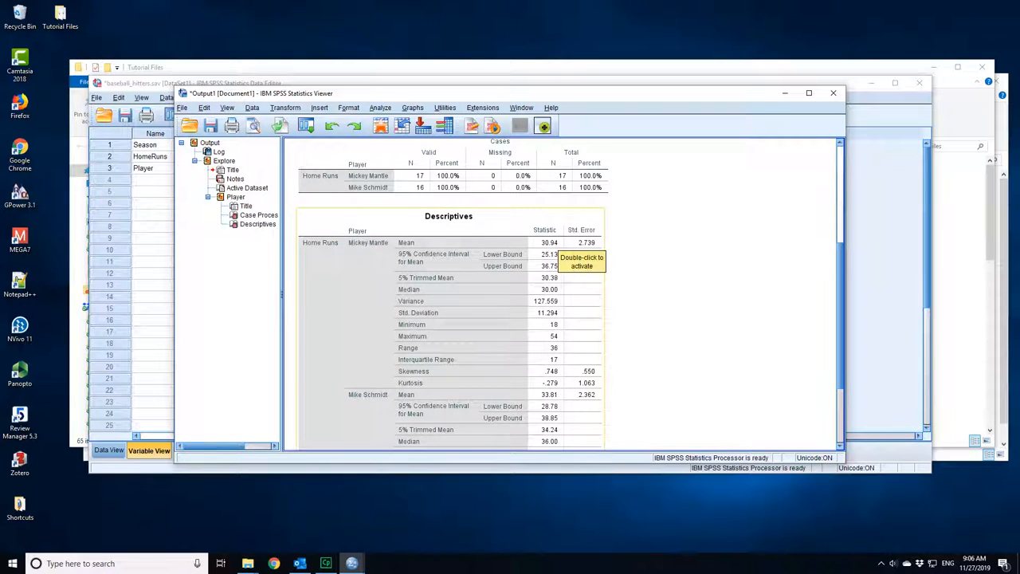
- Review both players' Descriptives tables, then return to the Analyze menu
{"action": "scroll", "scroll_direction": "down", "scroll_amount": 3}
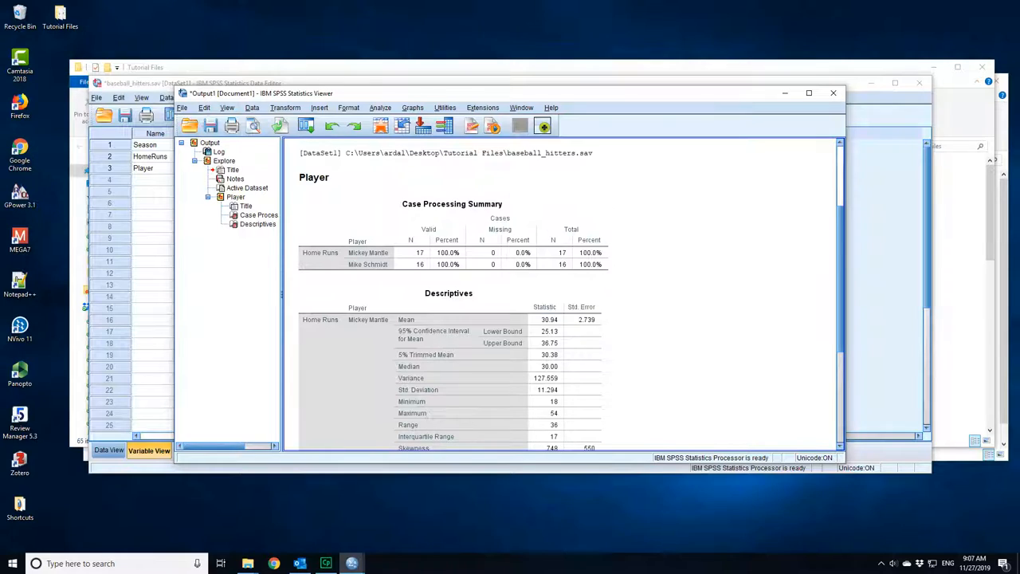
{"action": "scroll", "scroll_direction": "down", "scroll_amount": 3}
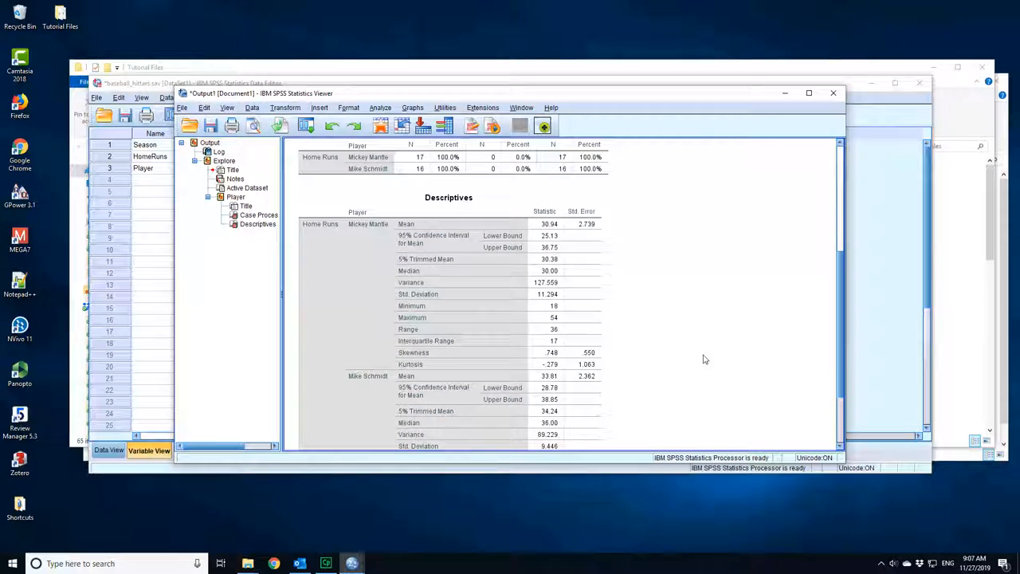
{"action": "scroll", "scroll_direction": "down", "scroll_amount": 3}
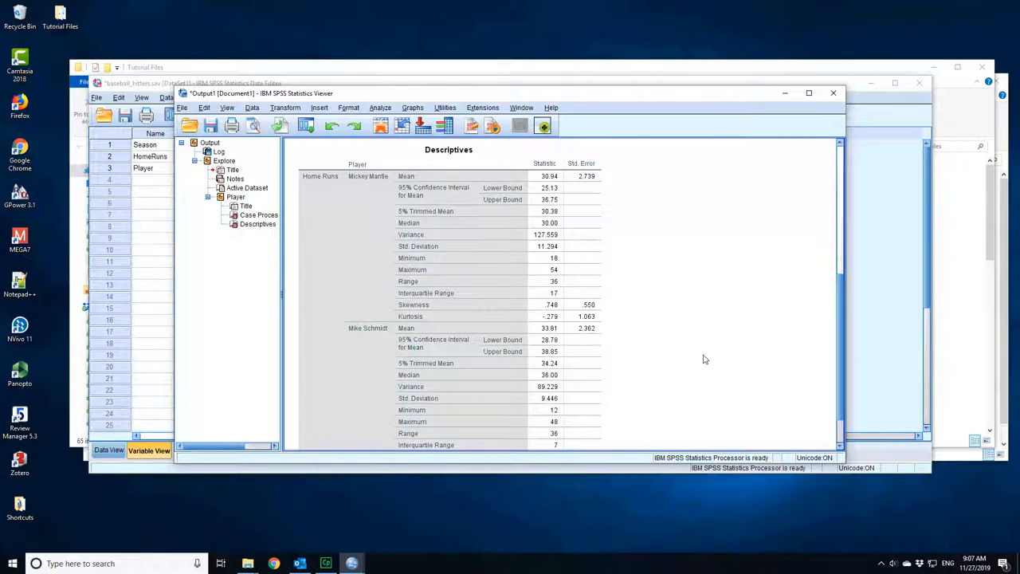
{"action": "left_click", "coordinate": [381, 107]}
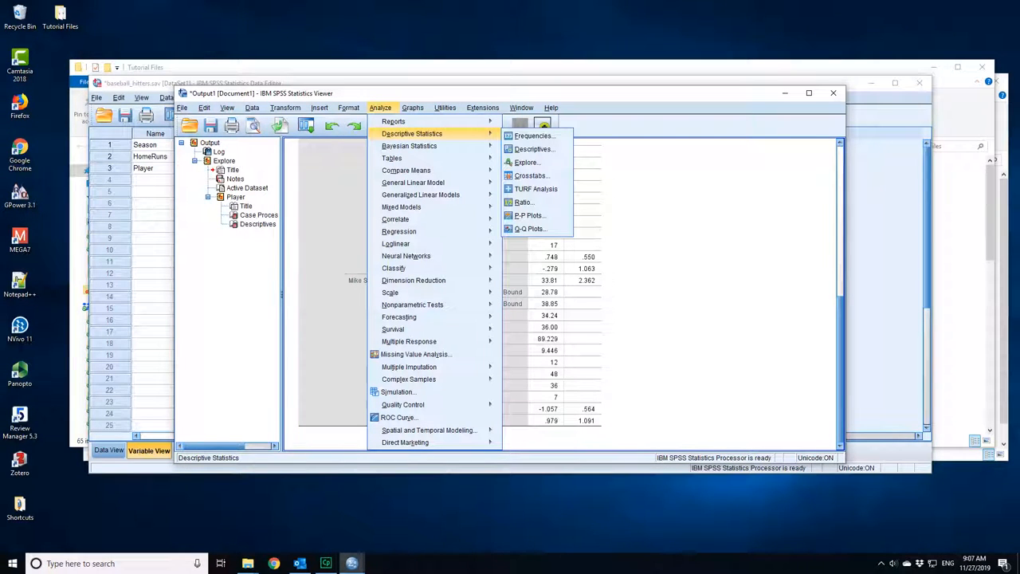
- Rerun Explore with Percentiles added in the Statistics options
{"action": "left_click", "coordinate": [527, 161]}
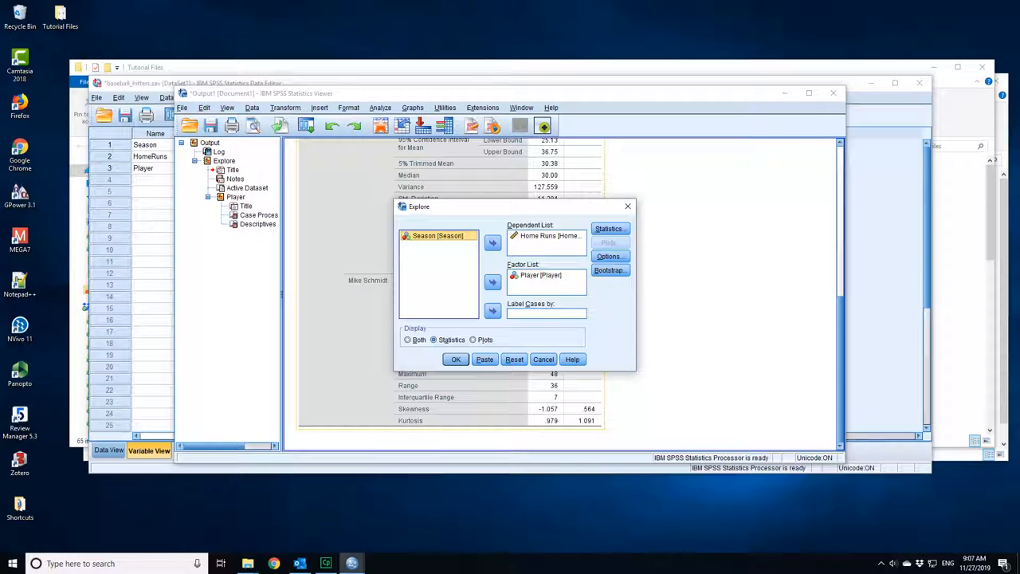
{"action": "left_click", "coordinate": [609, 228]}
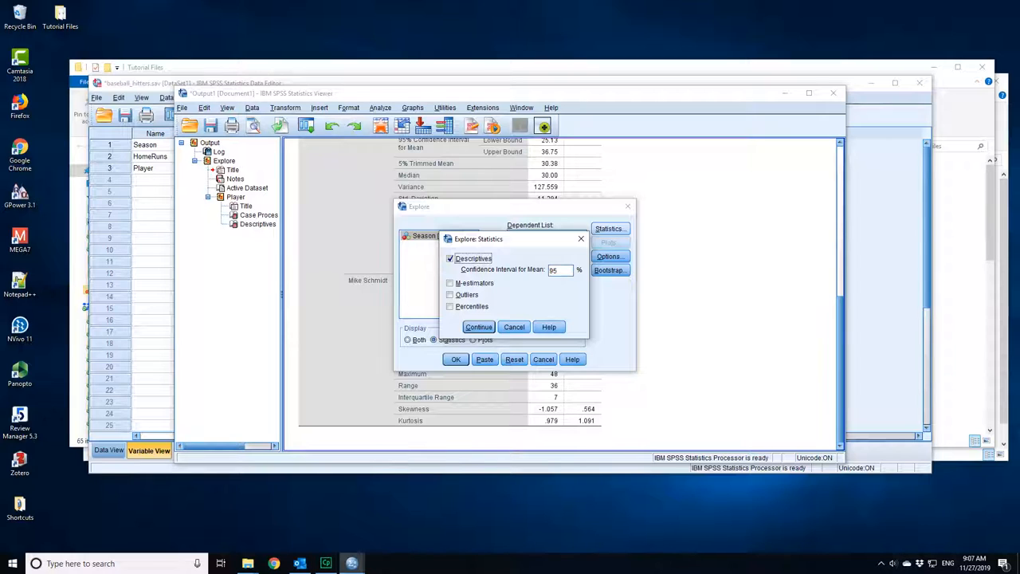
{"action": "left_click", "coordinate": [450, 306]}
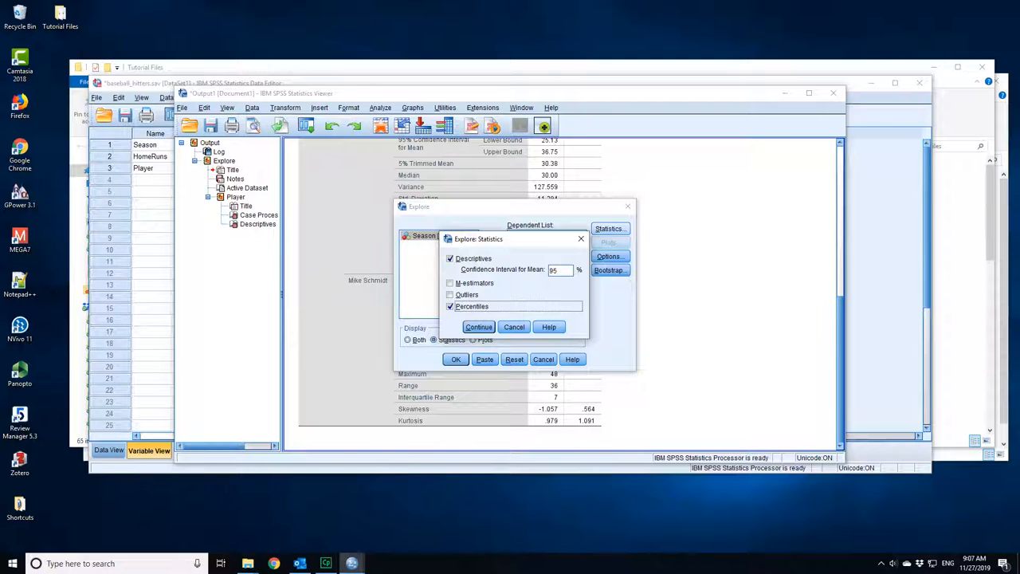
{"action": "left_click", "coordinate": [478, 326]}
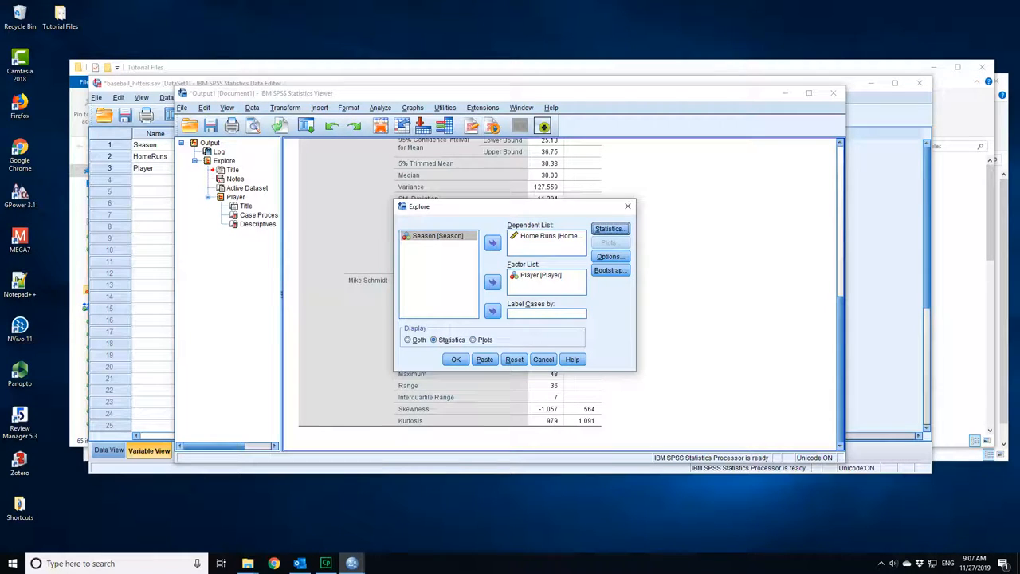
{"action": "left_click", "coordinate": [455, 359]}
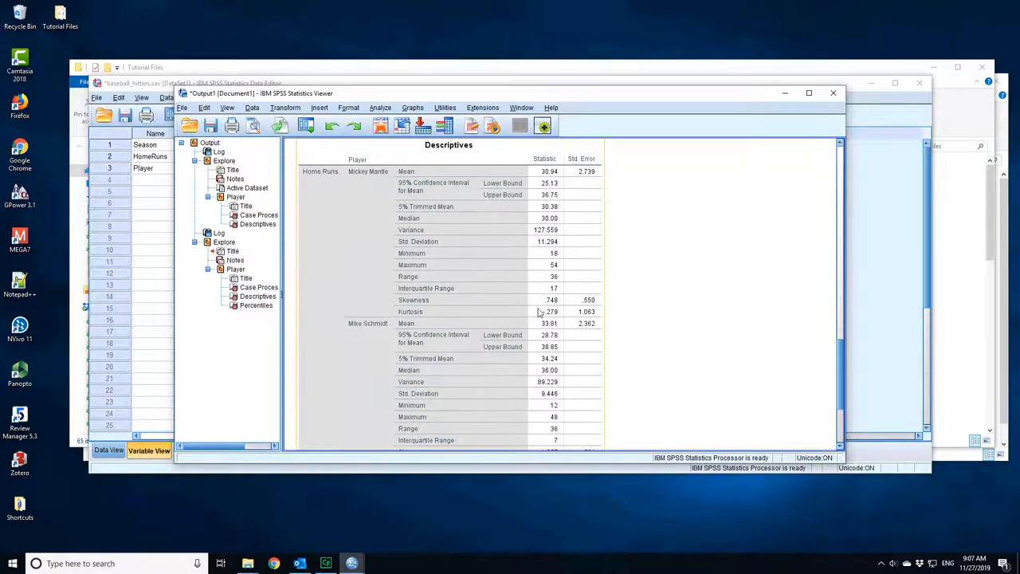
- Scroll to the Percentiles table showing 50th percentiles 30.00 (Mantle) and 36.00 (Schmidt)
{"action": "scroll", "scroll_direction": "down", "scroll_amount": 3}
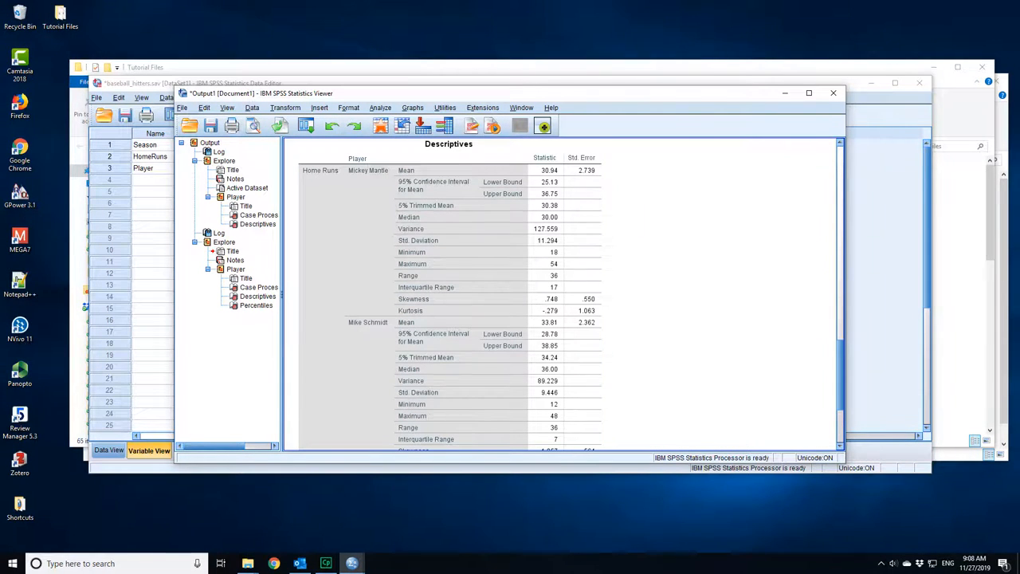
{"action": "scroll", "scroll_direction": "down", "scroll_amount": 3}
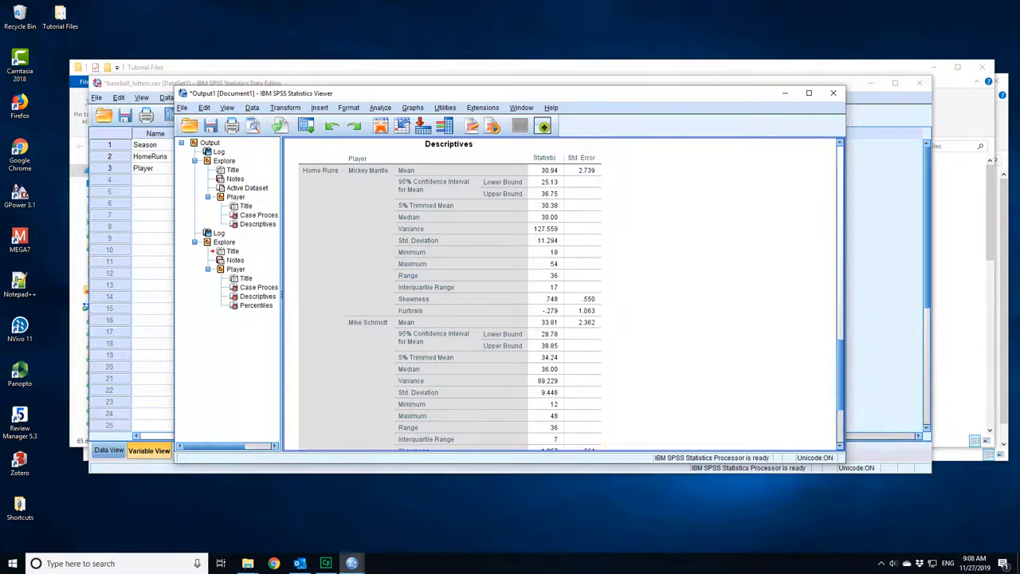
{"action": "scroll", "scroll_direction": "down", "scroll_amount": 3}
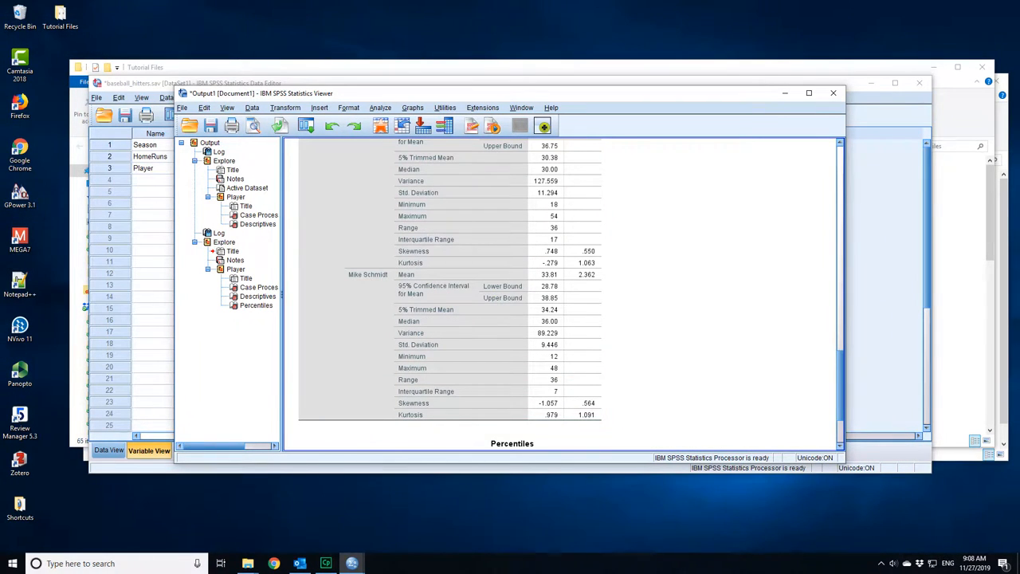
{"action": "scroll", "scroll_direction": "down", "scroll_amount": 3}
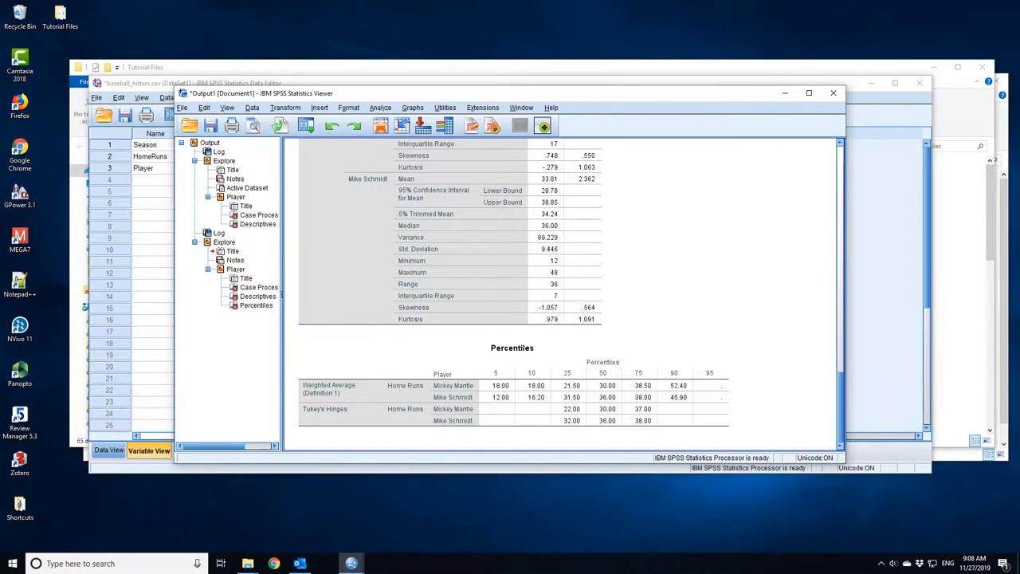